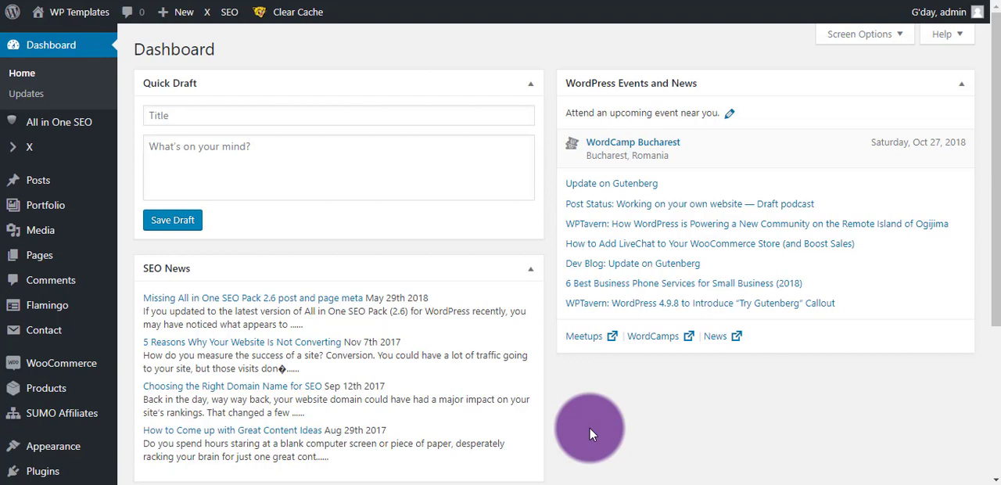
mouse_move(595, 425)
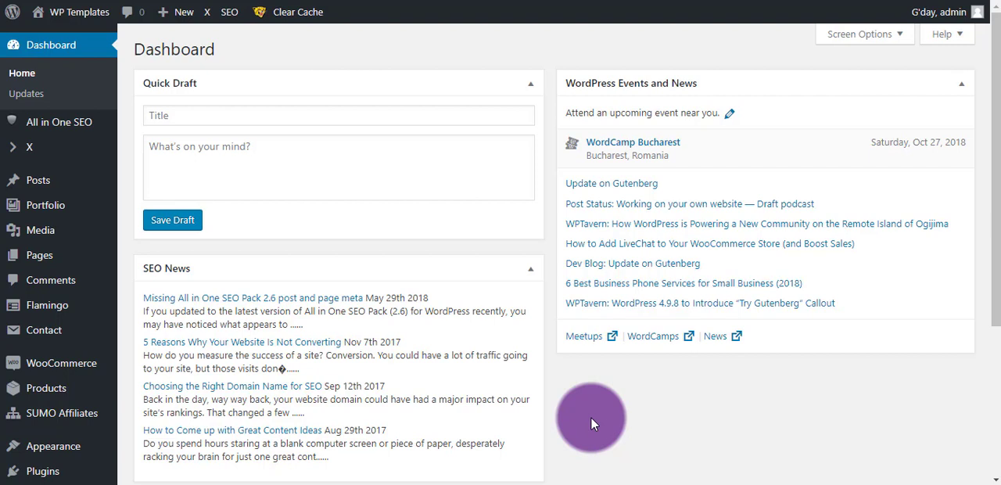
mouse_move(39, 255)
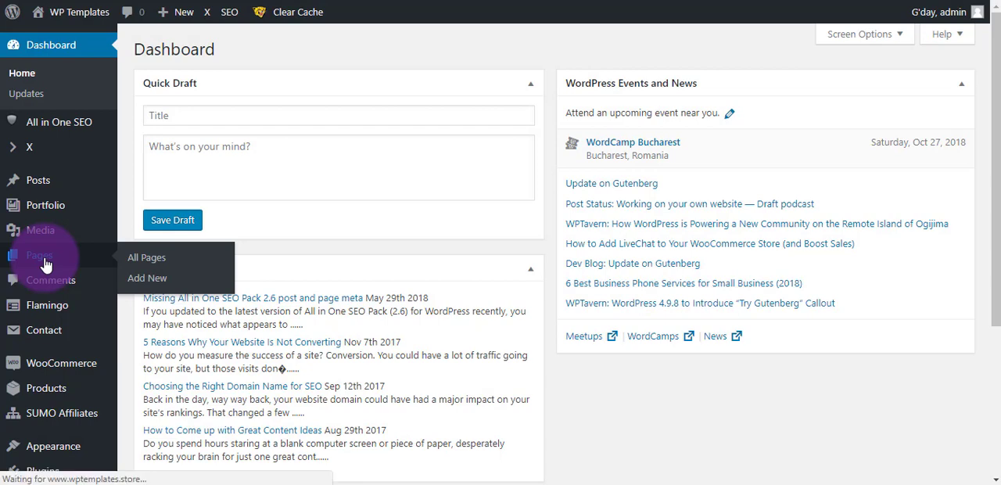
Go to the Pages list and start a new page with Add New
left_click(147, 257)
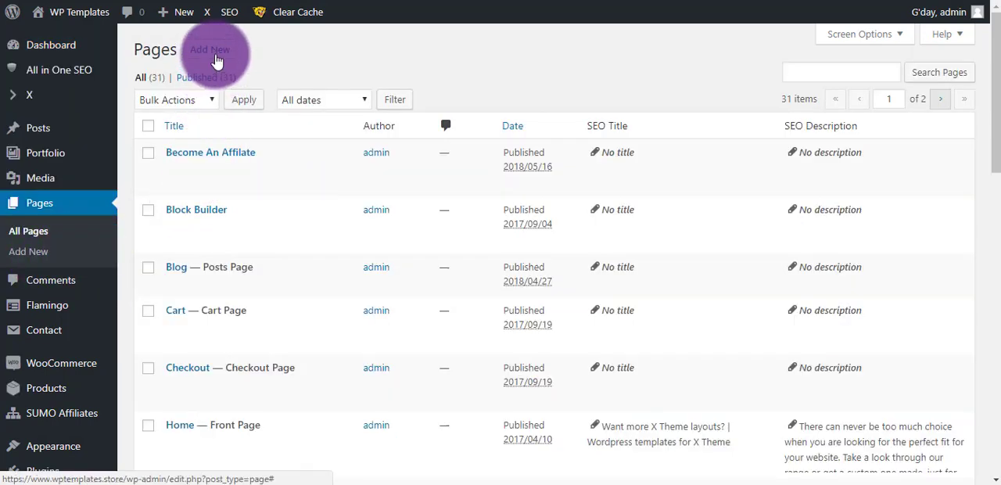
left_click(210, 49)
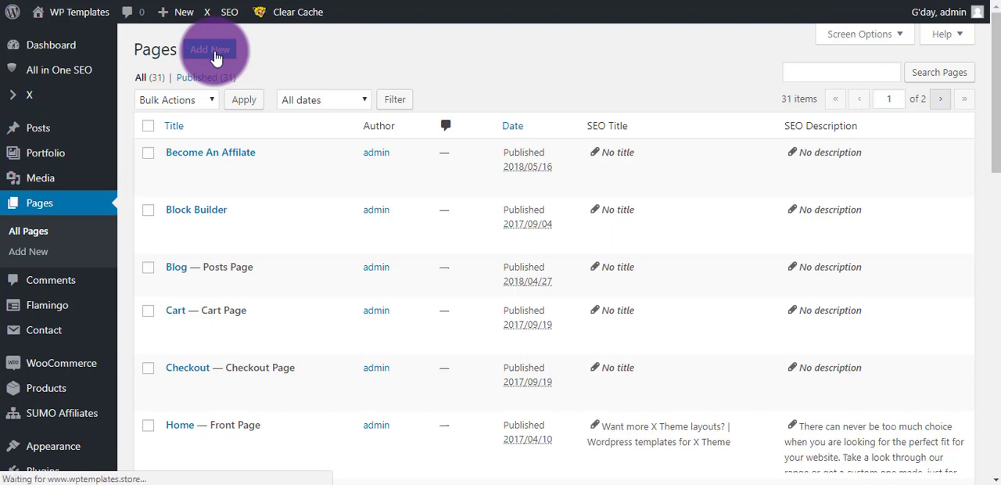
left_click(209, 50)
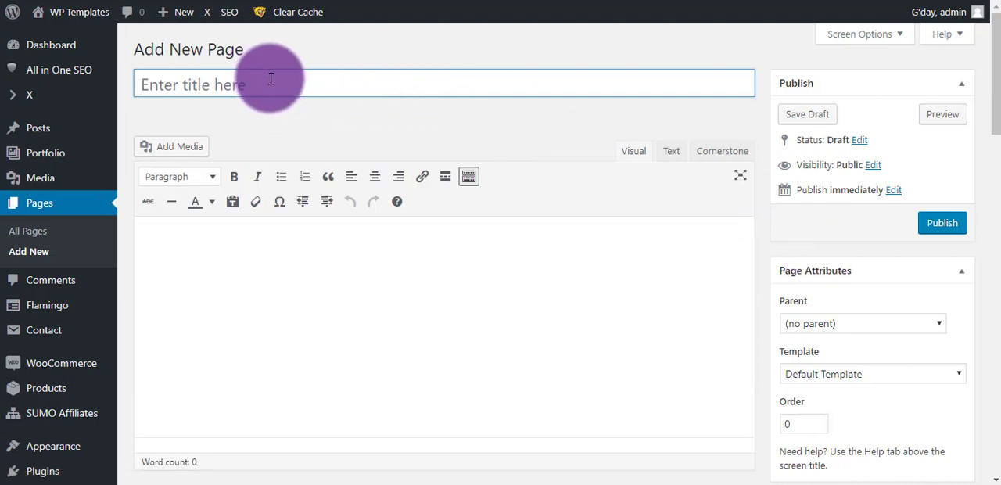
Apply the 'Blank - No Container | Header, Footer' template and title the page '5 Minute Page'
left_click(872, 373)
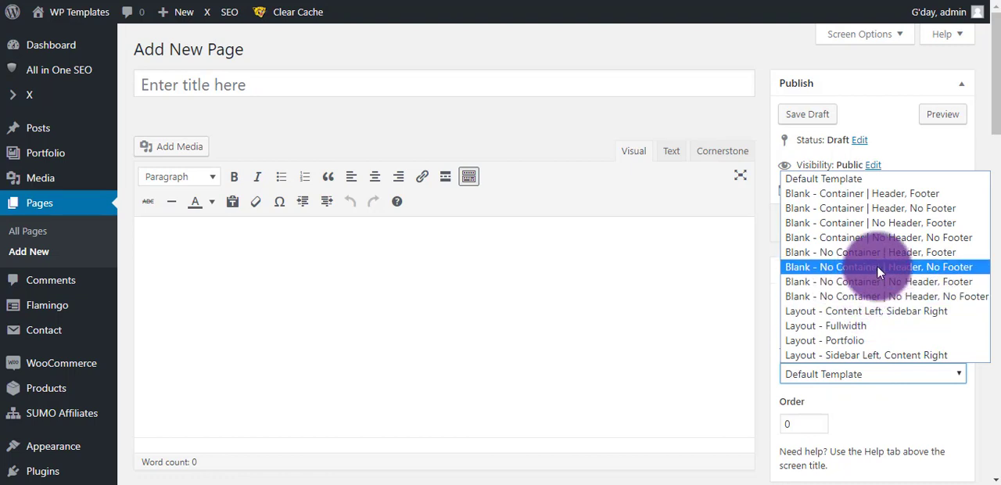
mouse_move(870, 252)
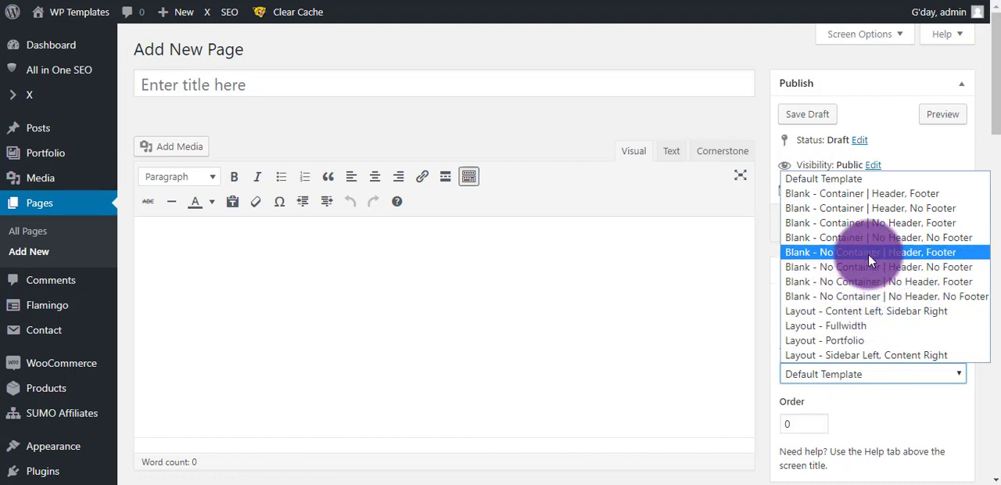
left_click(871, 252)
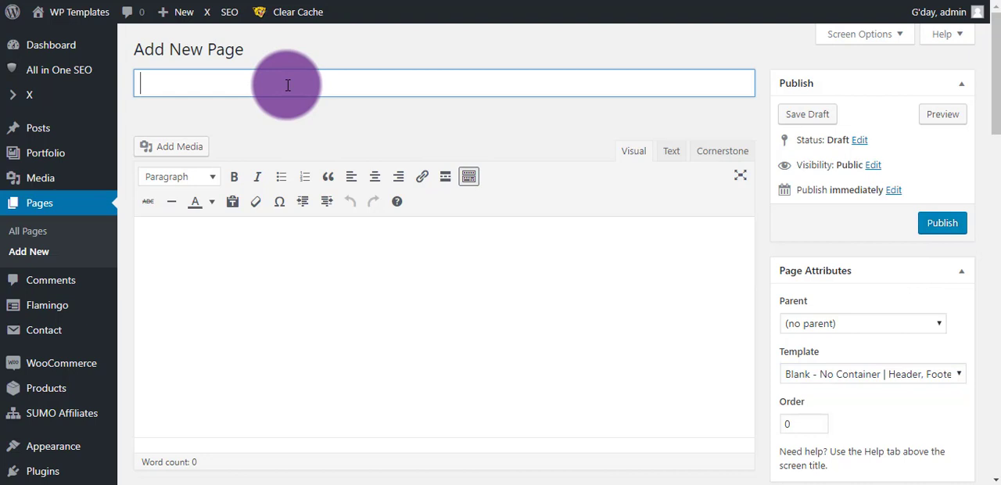
type("5")
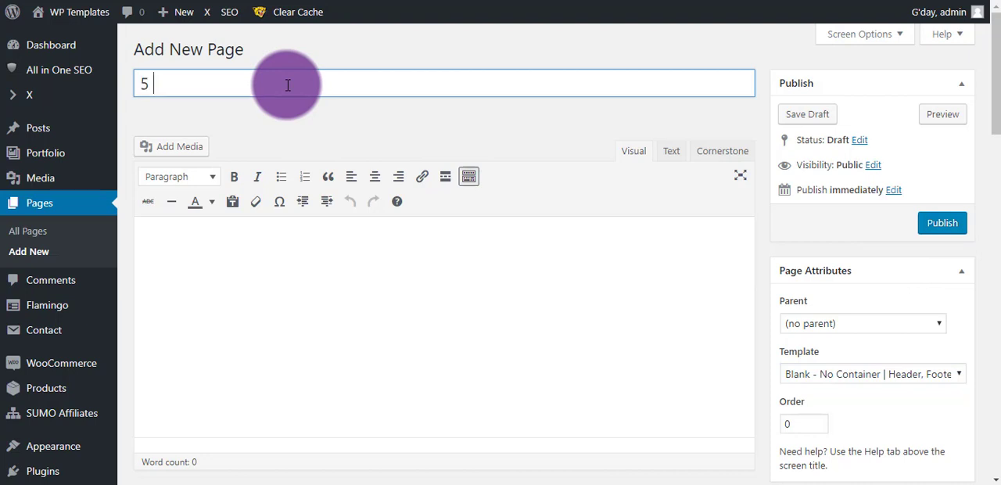
type("Minute")
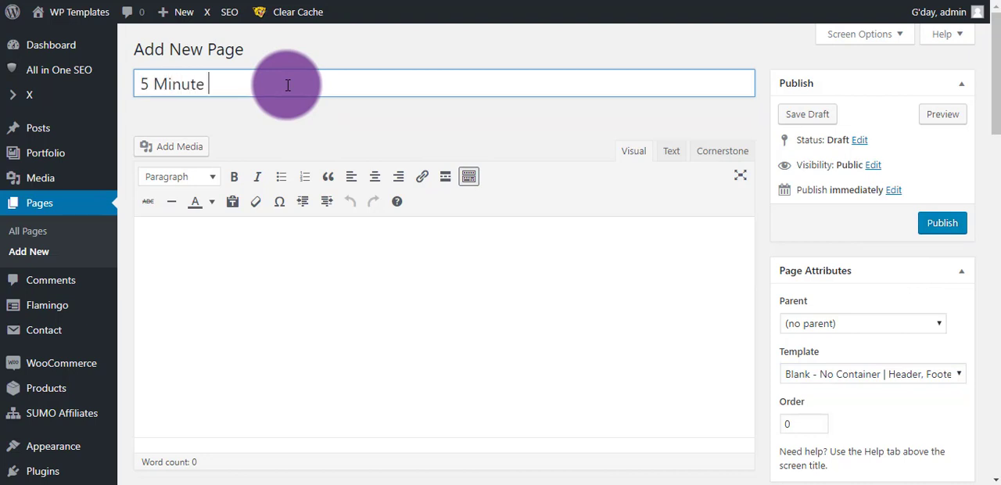
type("Page")
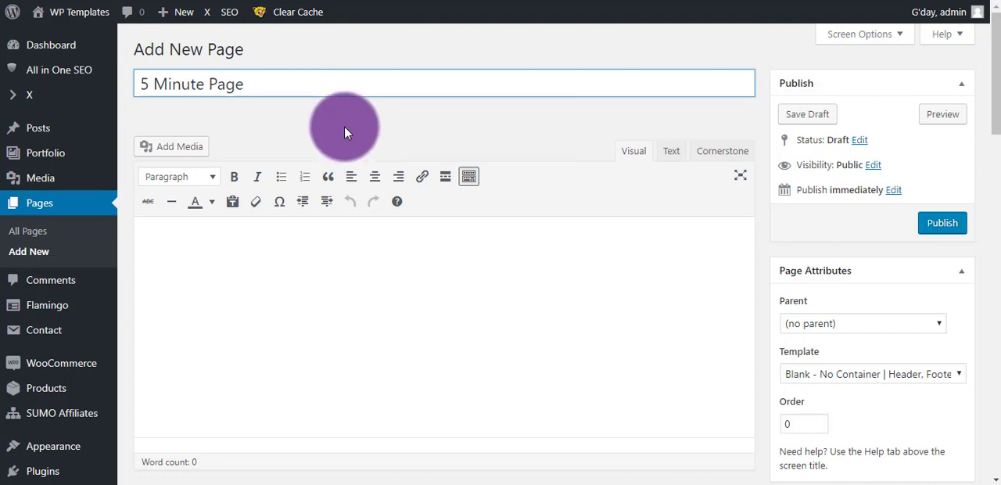
mouse_move(352, 128)
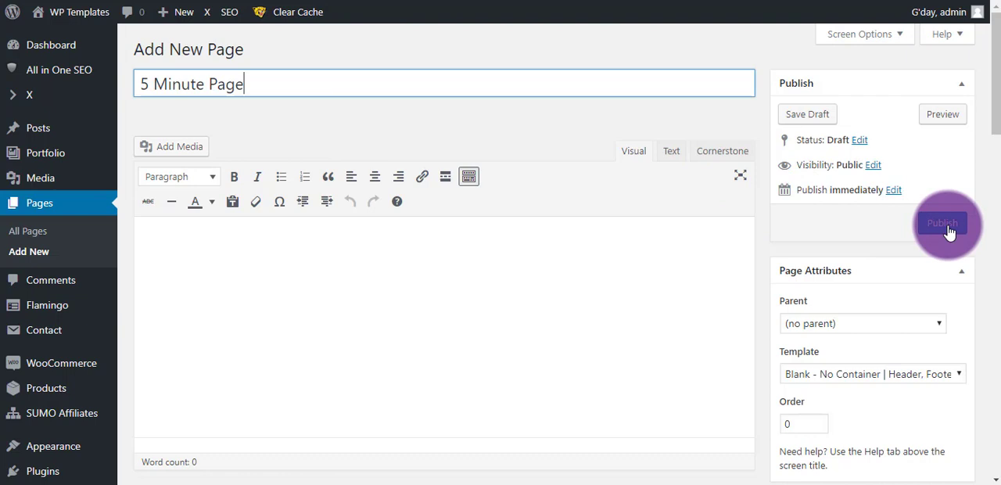
Publish '5 Minute Page' and launch it in the Cornerstone builder
left_click(942, 223)
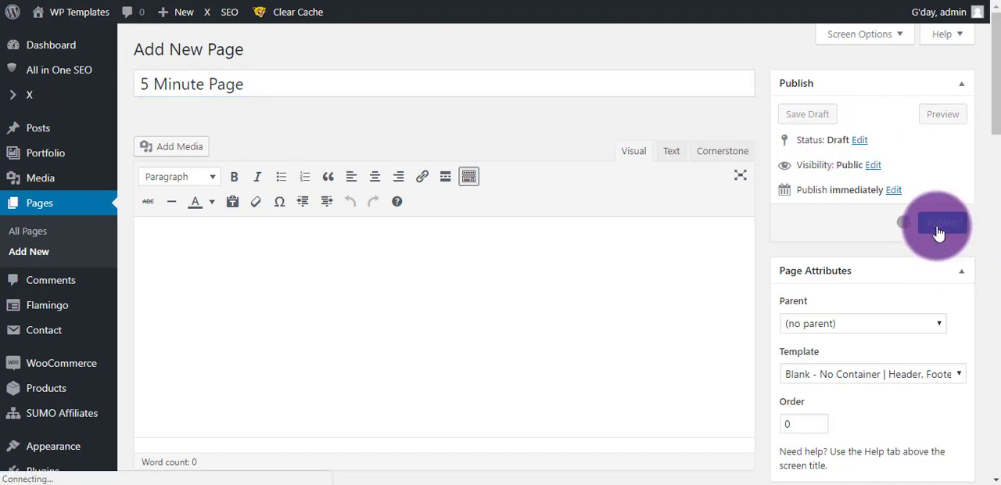
left_click(938, 226)
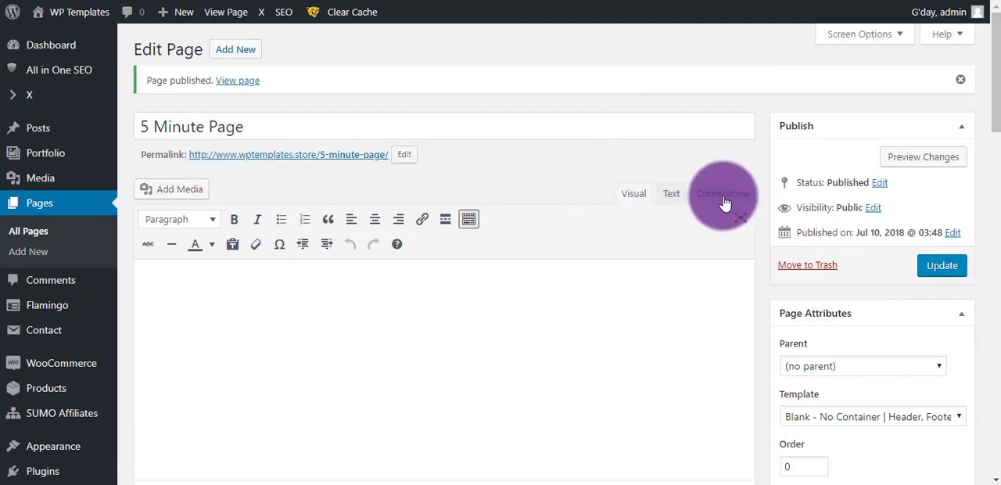
left_click(722, 194)
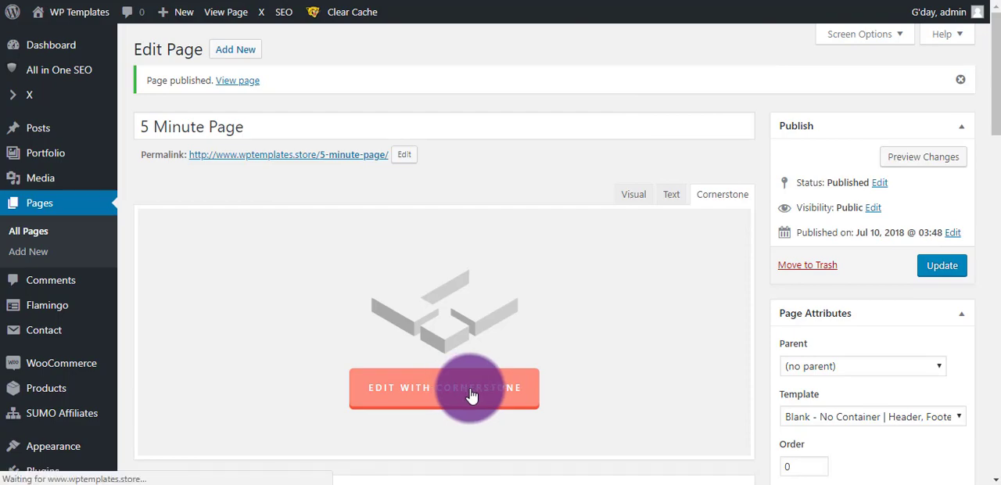
left_click(445, 387)
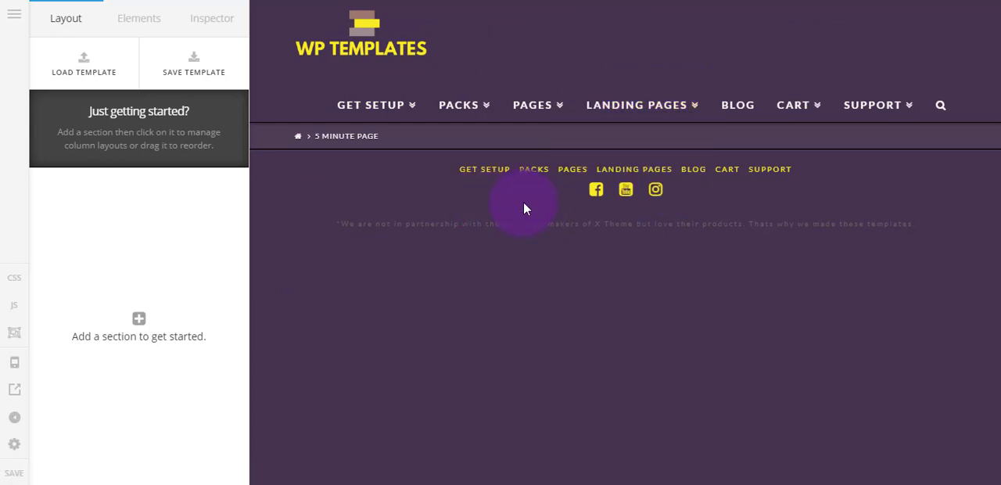
mouse_move(406, 275)
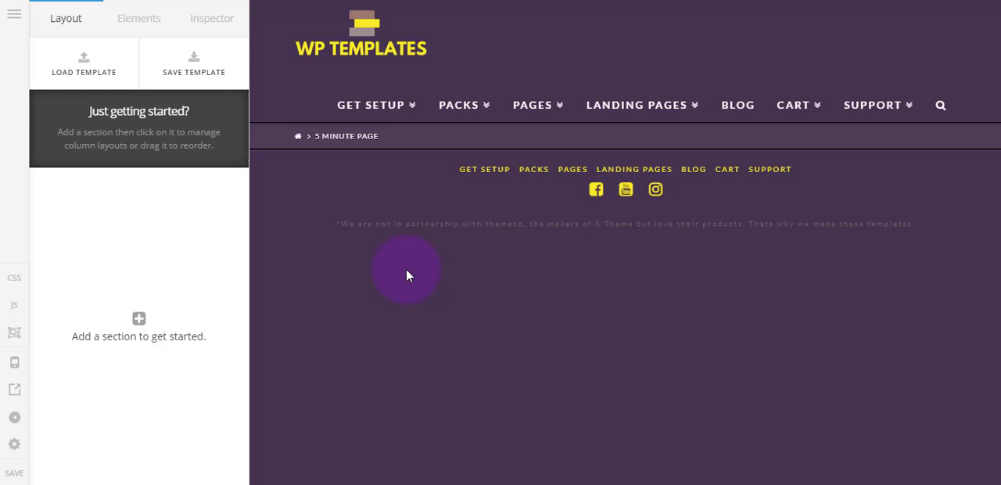
mouse_move(391, 195)
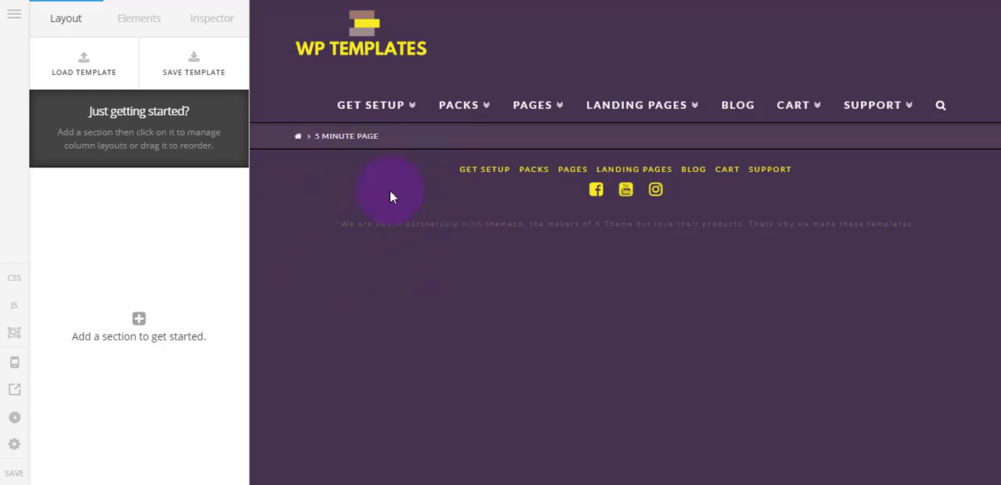
mouse_move(477, 237)
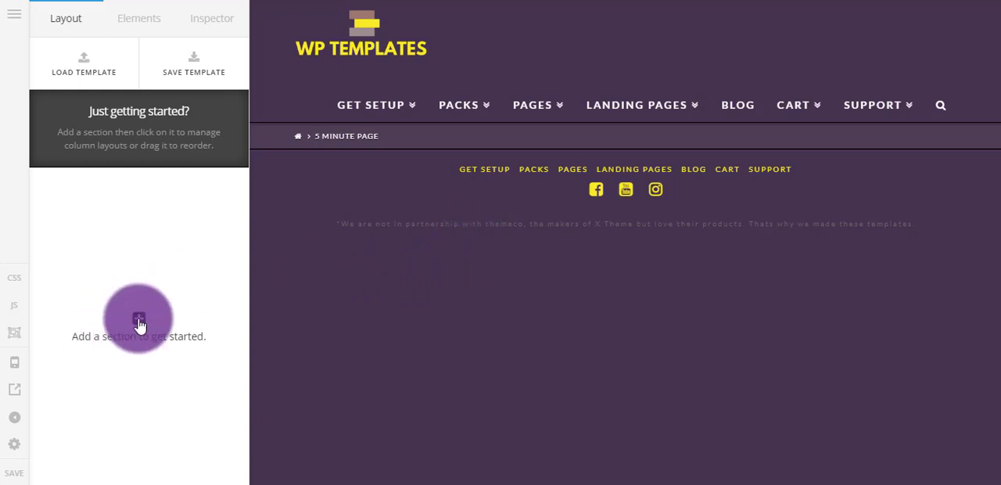
Add a section, rename Section 1 to 'Header', and select it in the preview
left_click(138, 318)
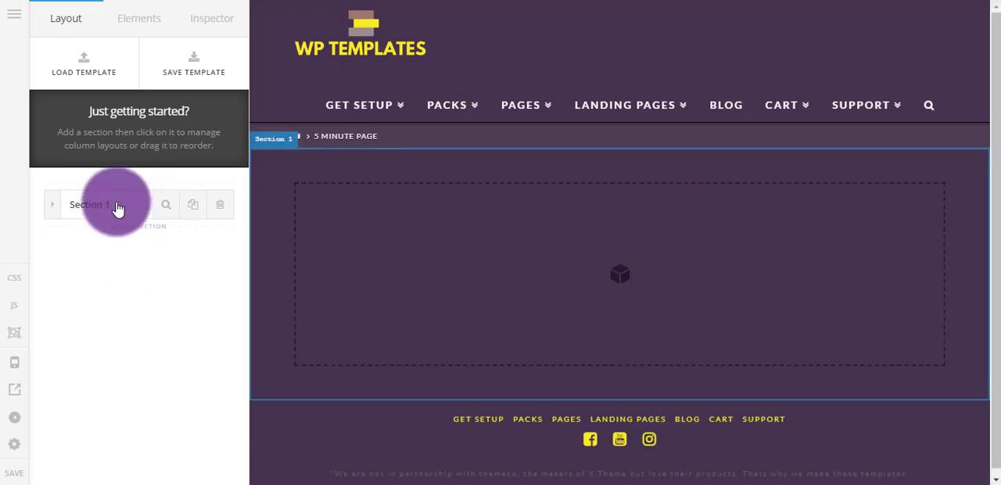
double_click(88, 205)
type("Header")
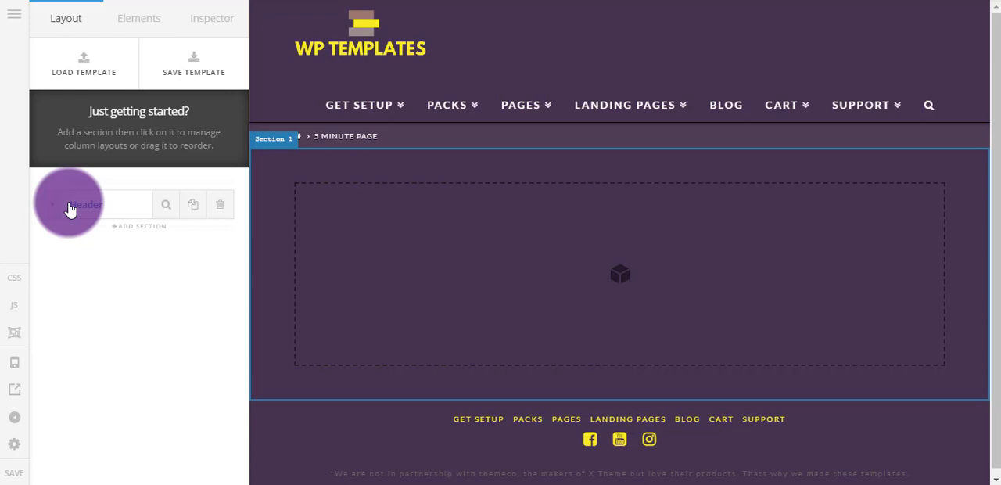
double_click(86, 204)
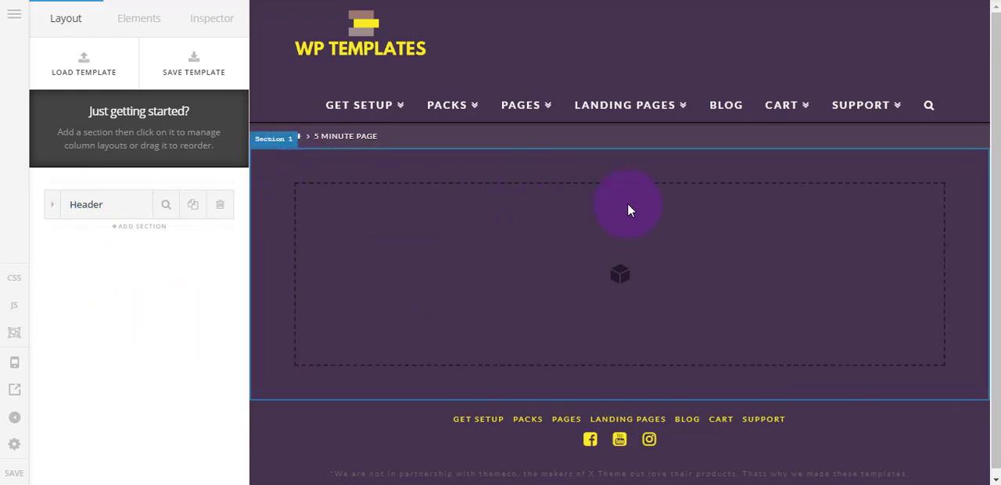
left_click(628, 207)
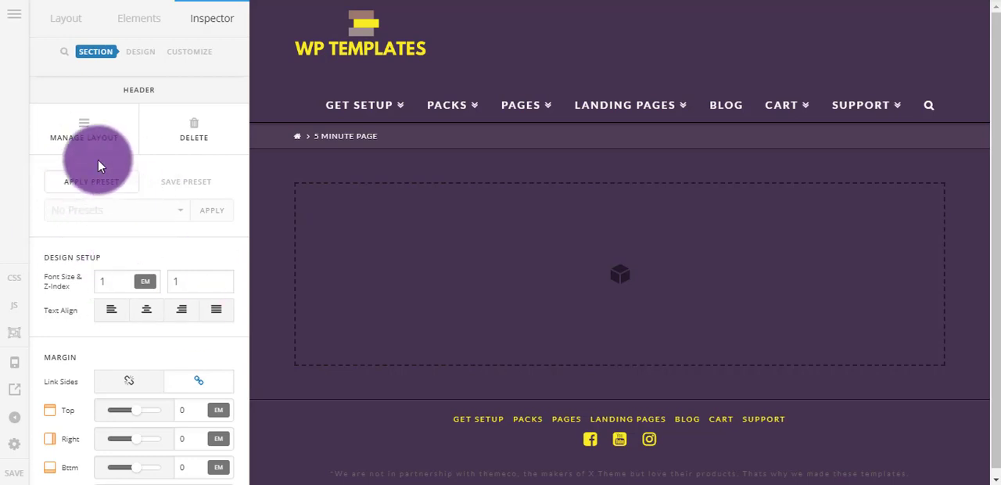
Scroll through the Header section inspector, then open the builder Preferences
scroll("down", 3)
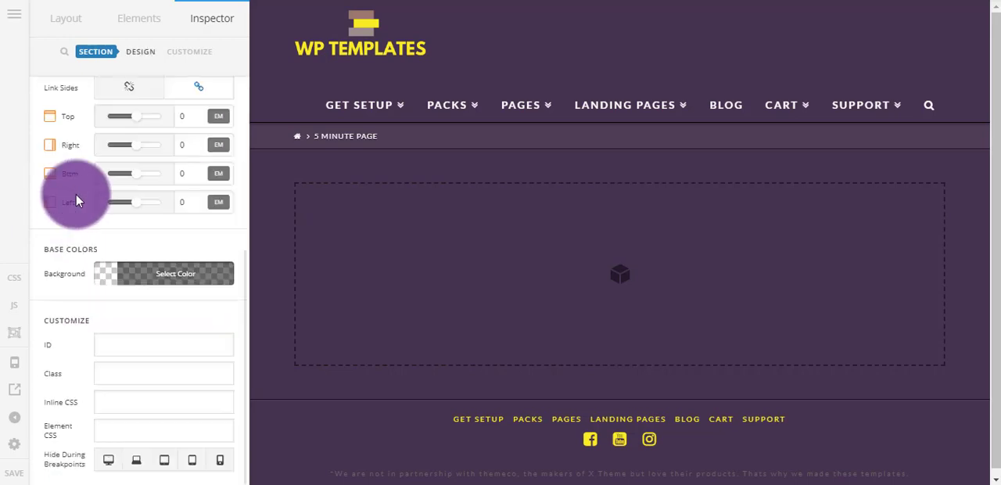
mouse_move(133, 274)
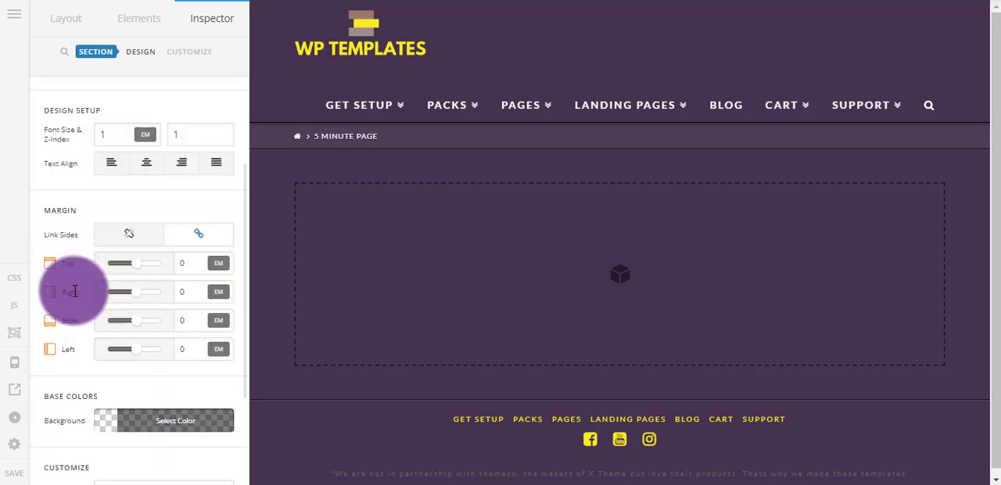
scroll("down", 3)
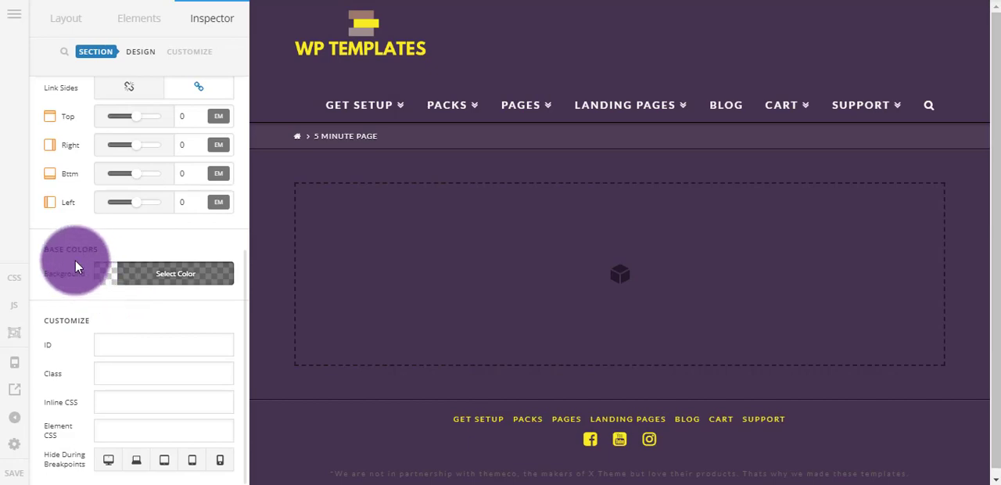
left_click(12, 431)
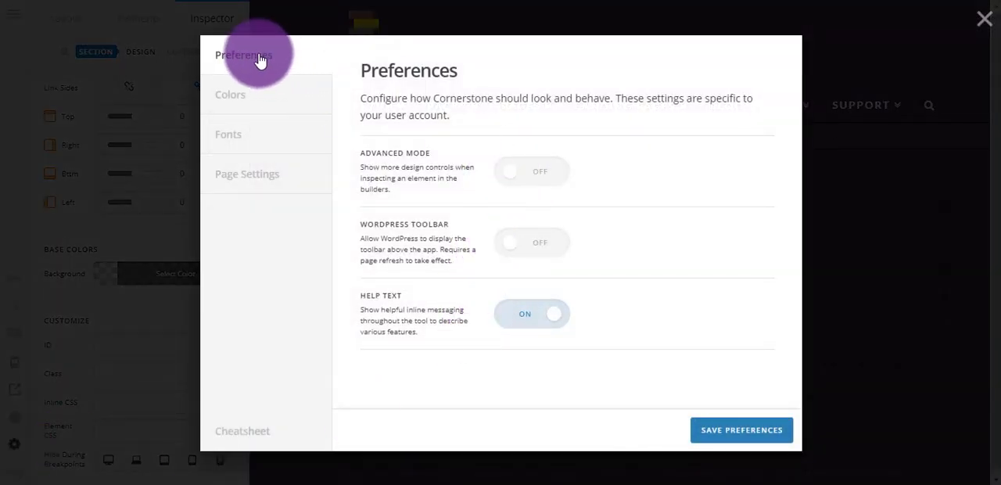
mouse_move(481, 181)
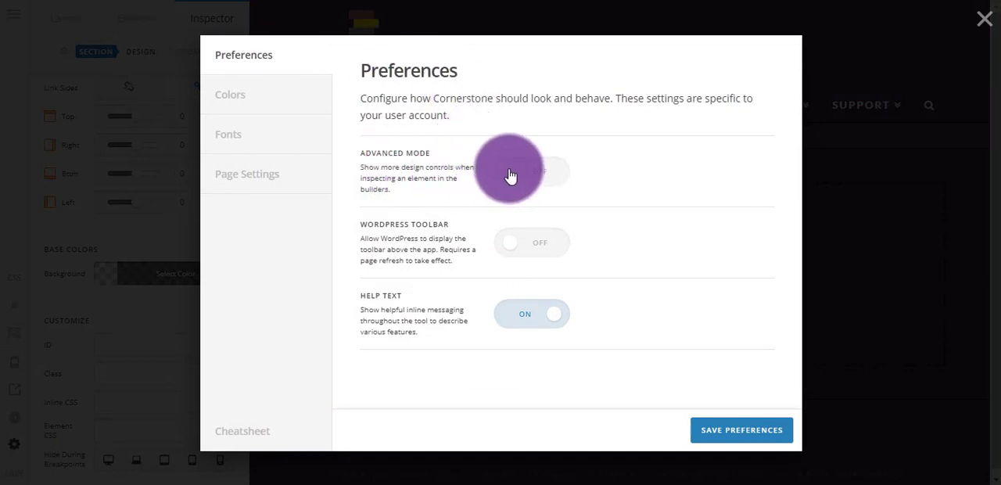
Turn Advanced Mode on and save the preferences
left_click(531, 171)
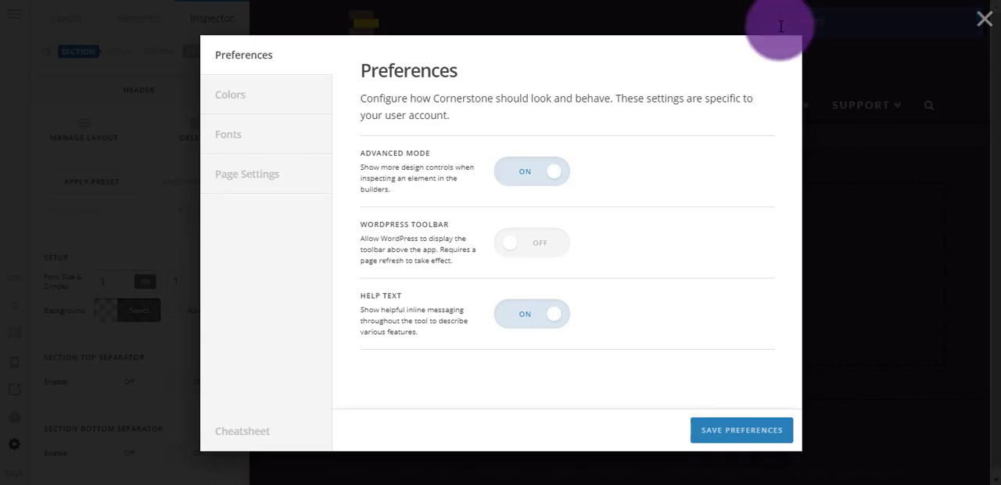
mouse_move(769, 407)
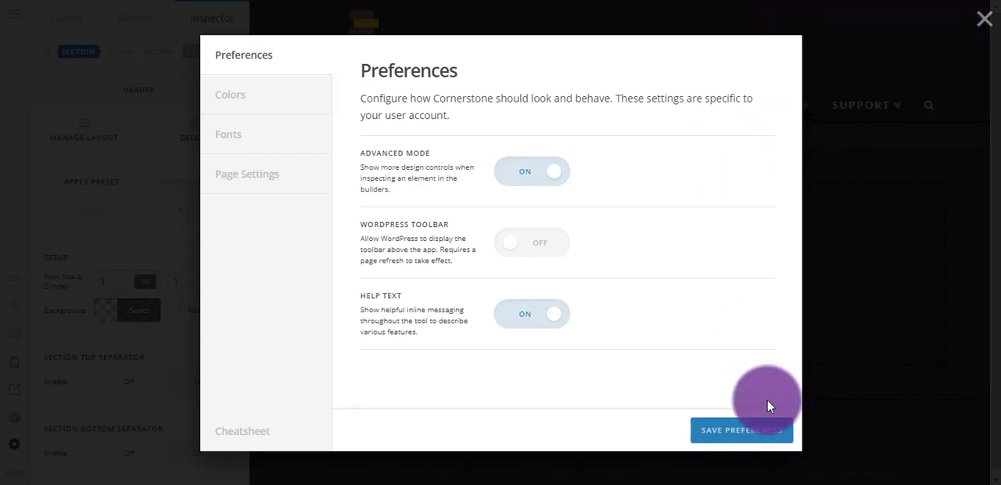
left_click(741, 431)
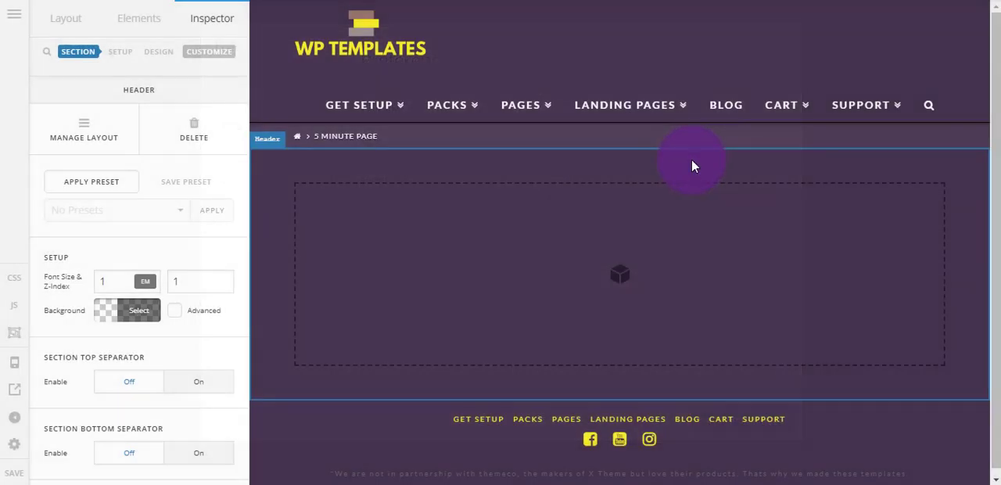
mouse_move(274, 235)
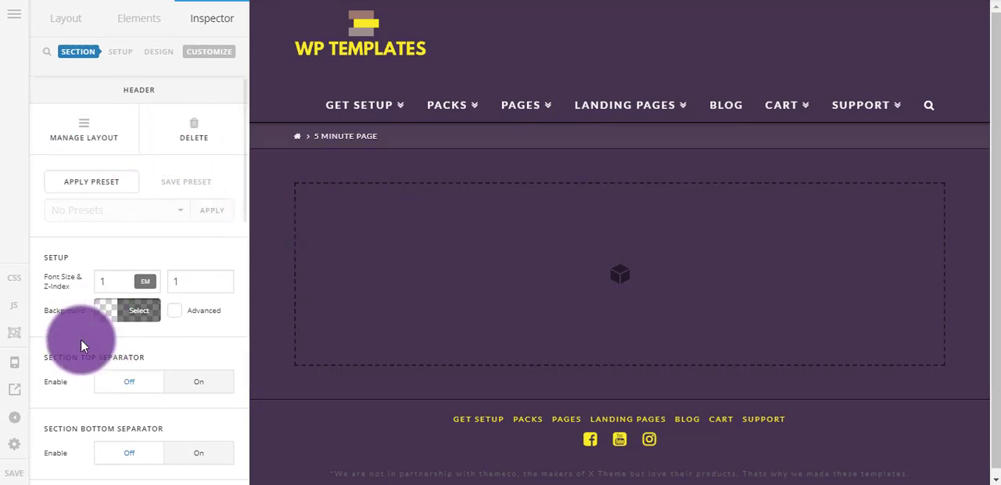
Enable advanced Background layers and set the lower layer type to image
scroll("down", 3)
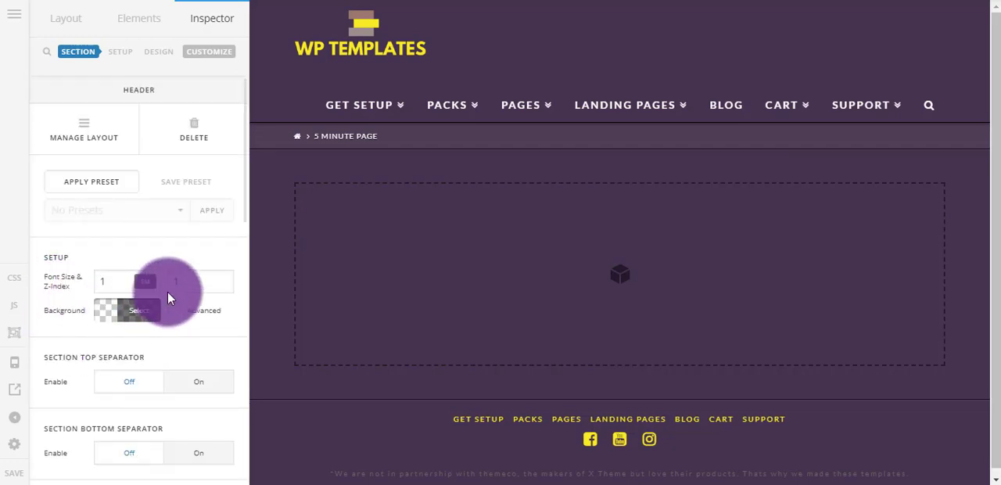
left_click(175, 310)
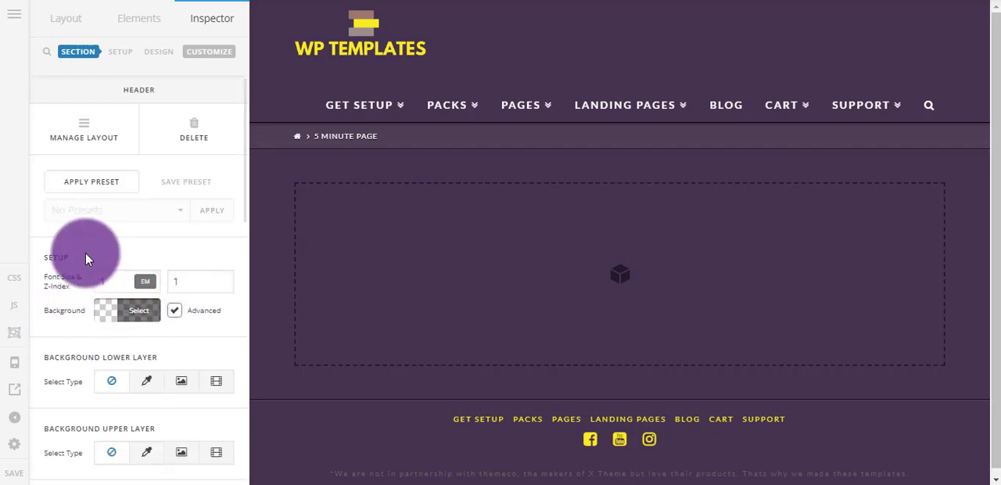
left_click(181, 381)
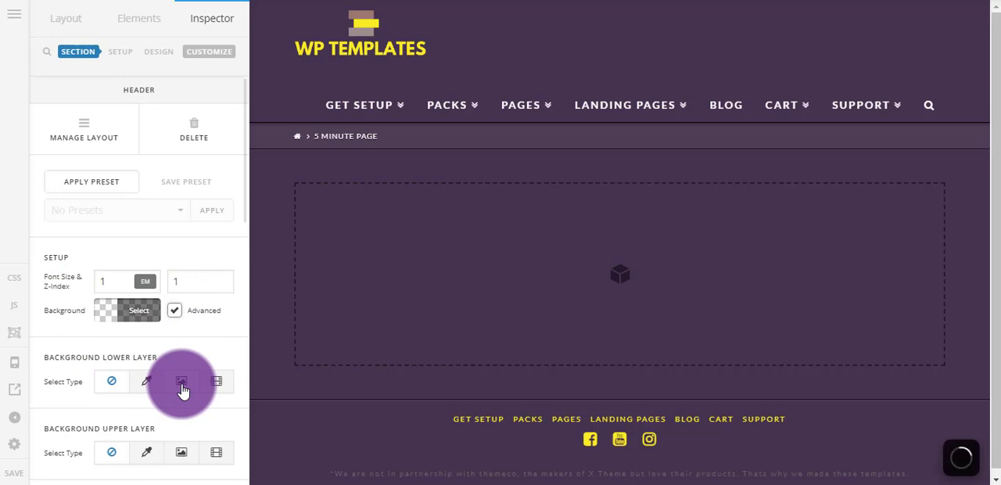
left_click(181, 382)
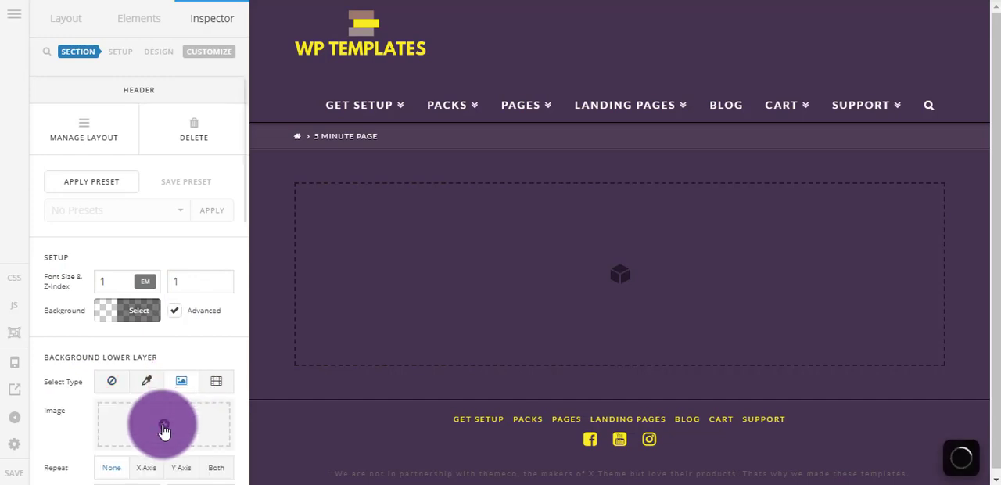
left_click(161, 429)
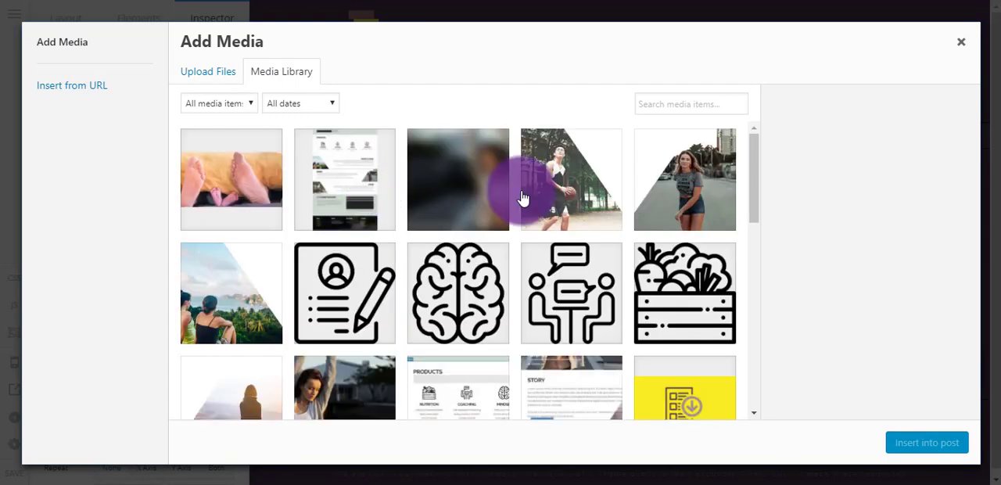
mouse_move(230, 188)
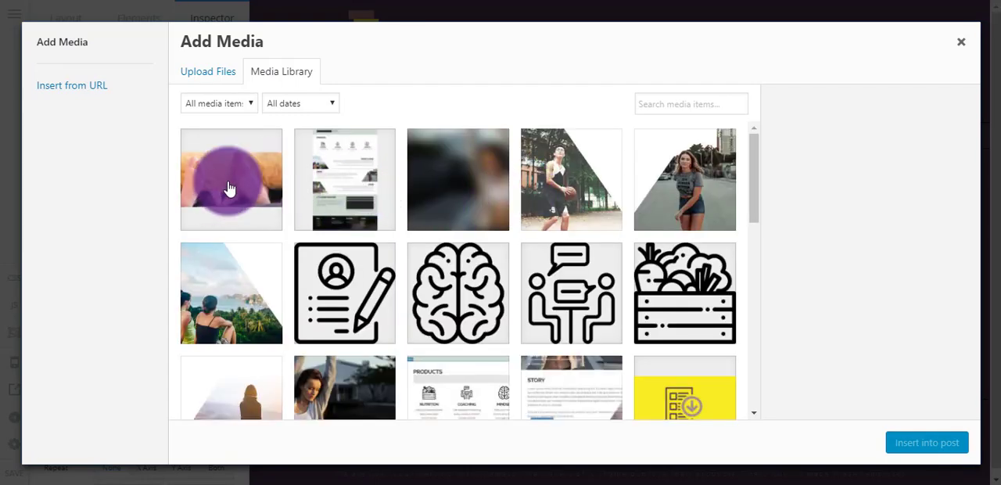
Pick the feet-under-blanket photo as the Header's lower background image
left_click(230, 184)
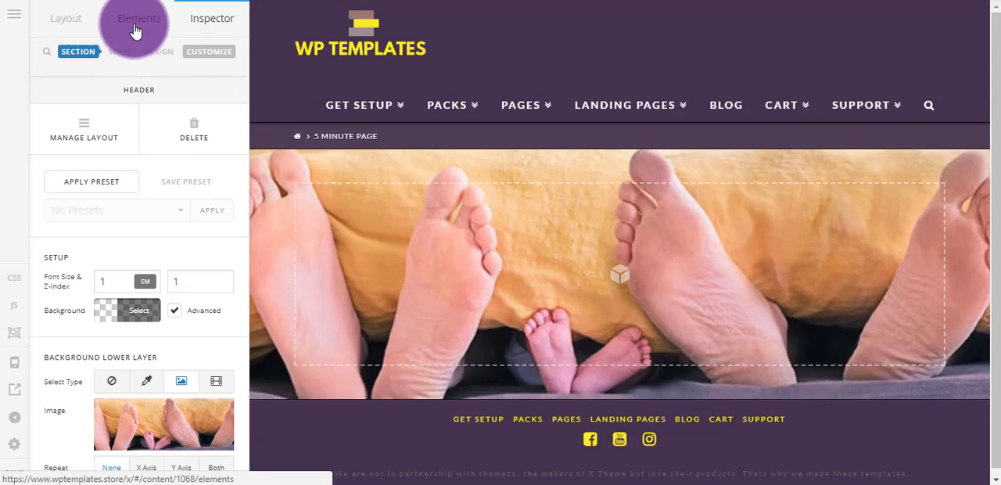
Search the Elements list for 'head' to place a Custom Headline in the Header
left_click(137, 18)
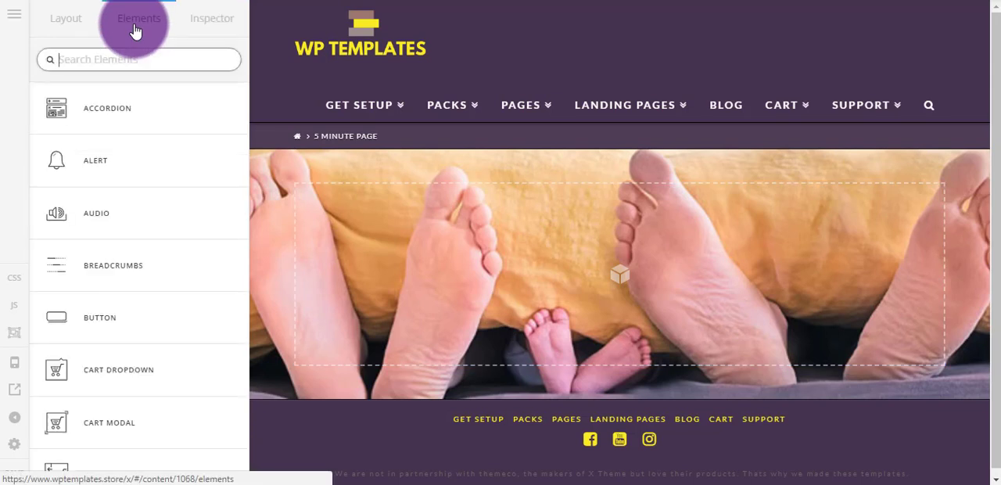
type("head")
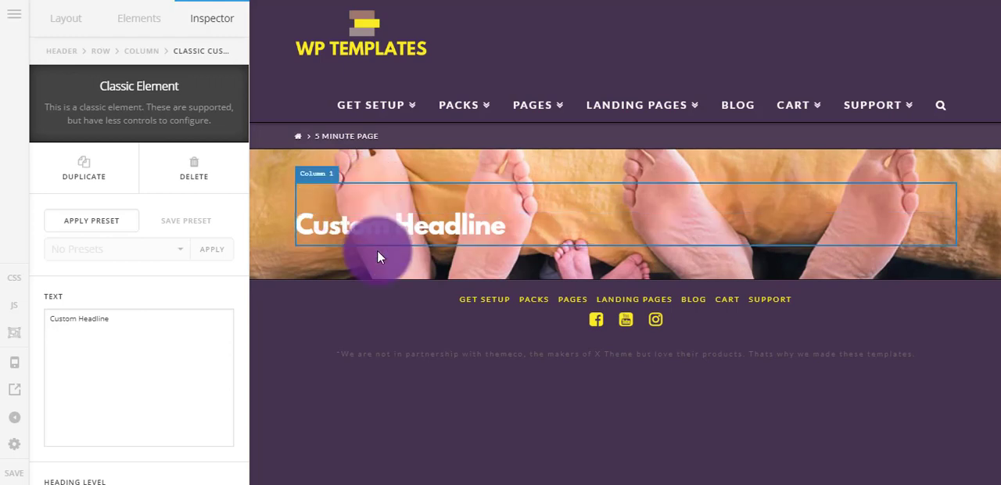
Replace the headline text 'Custom Headline' with 'About Page' in the Inspector
left_click(354, 225)
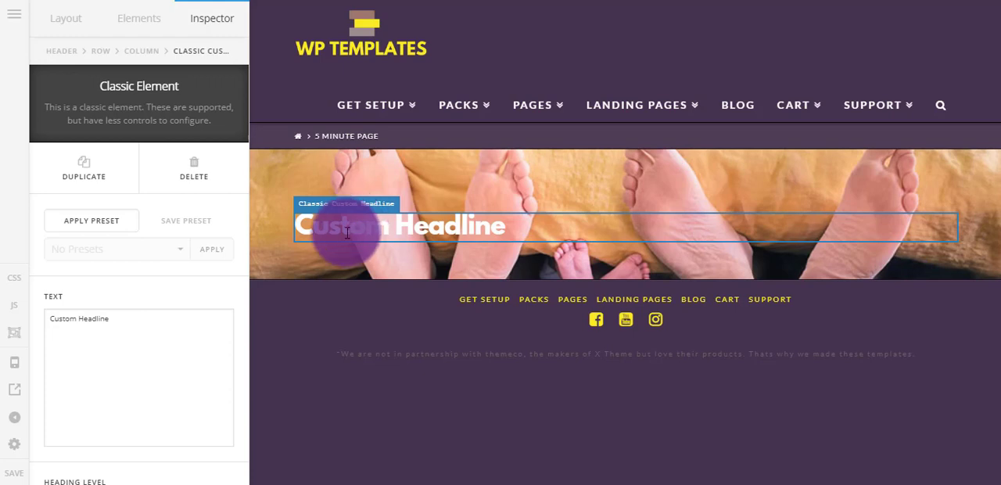
scroll("down", 3)
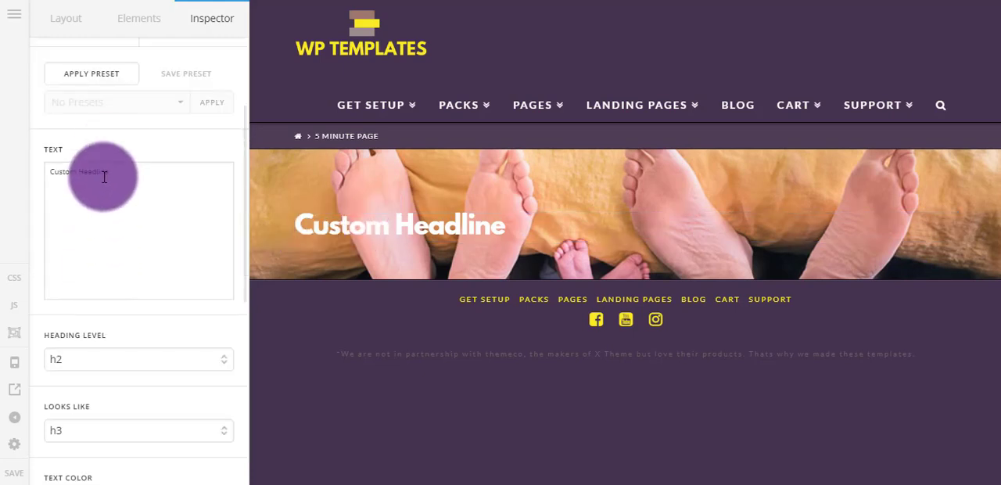
scroll("down", 3)
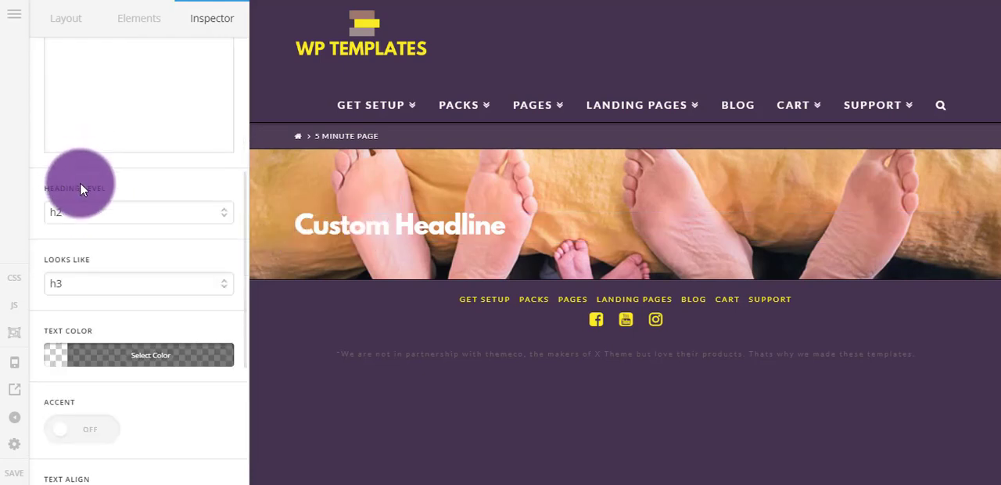
scroll("down", 3)
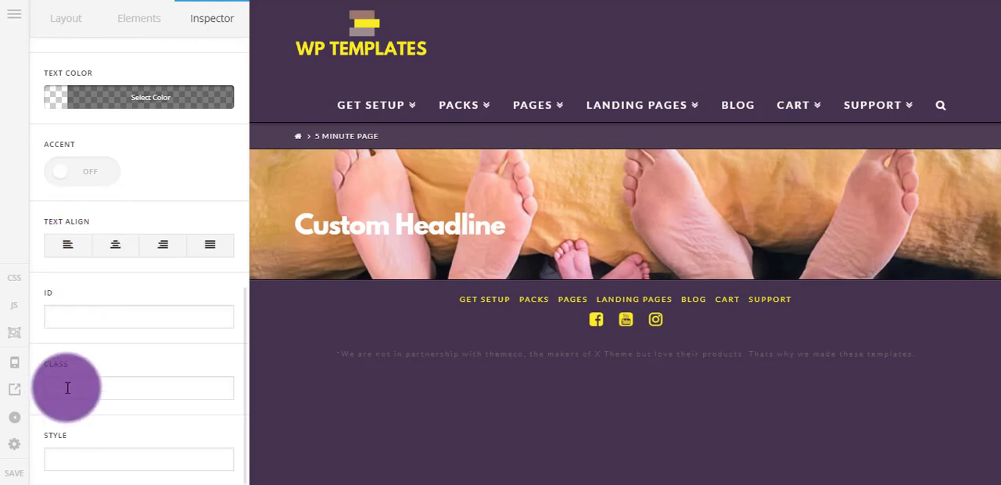
type("man")
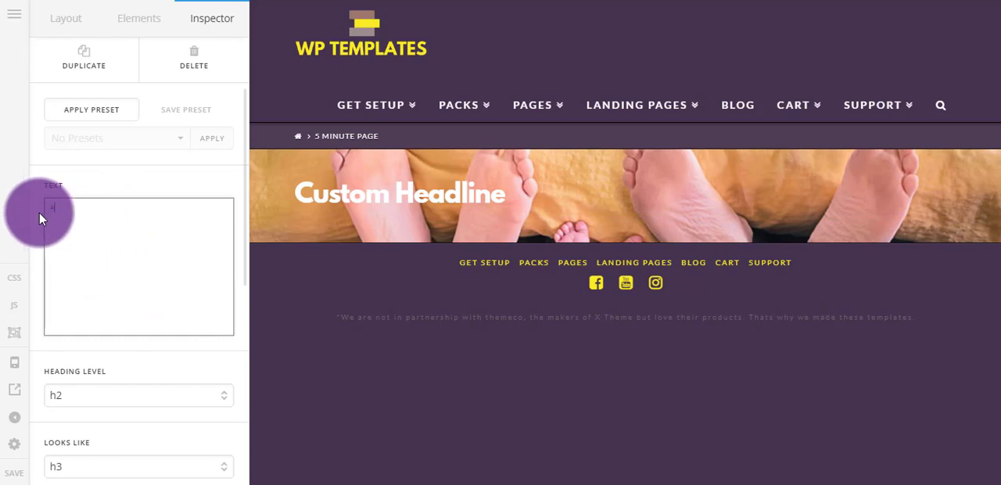
type("About Page")
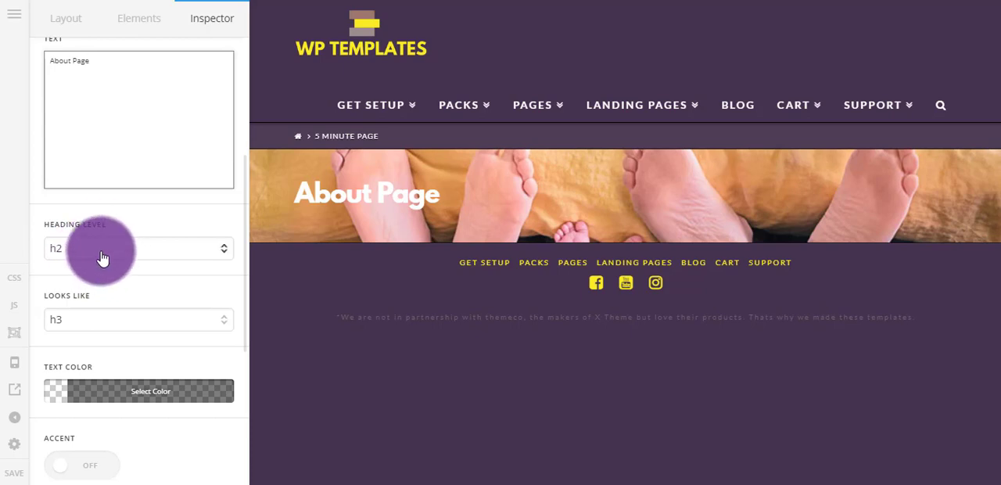
Set the About Page headline's Looks Like to h1 (via h2) and adjust its text color
left_click(138, 319)
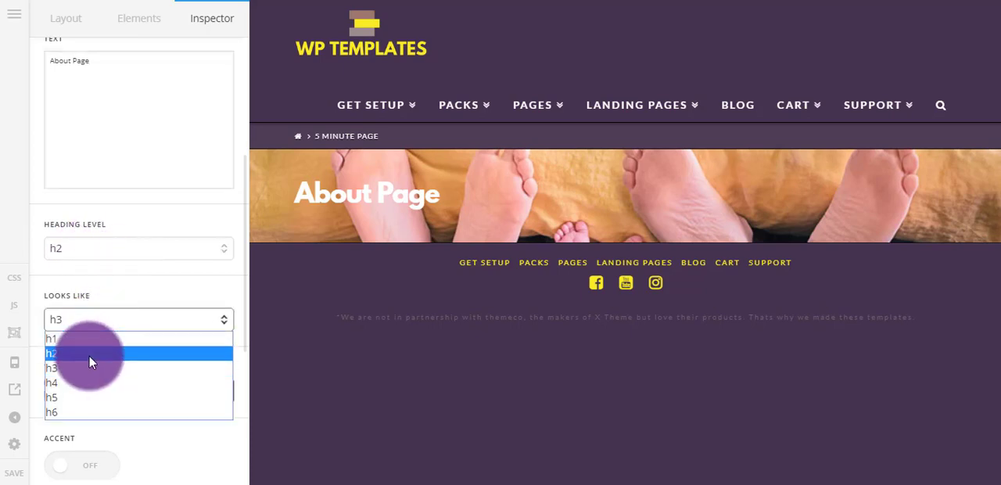
left_click(51, 352)
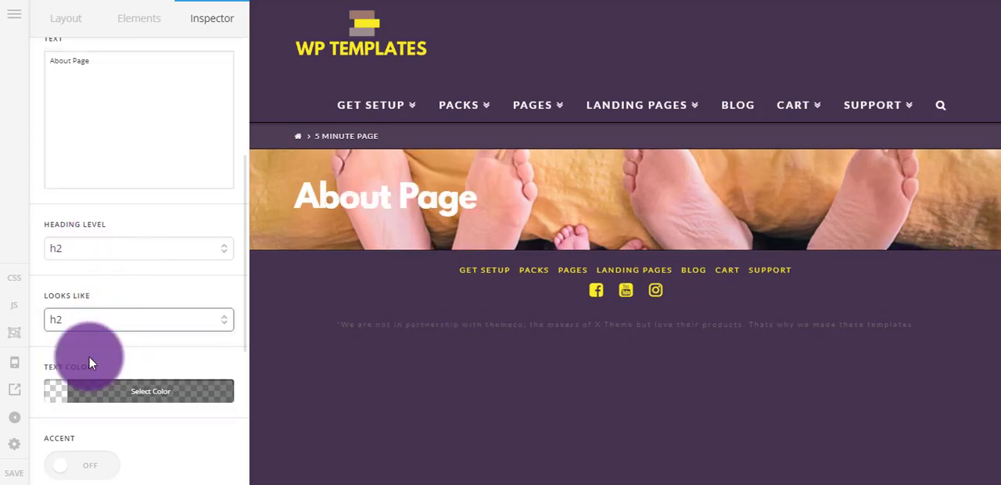
left_click(138, 319)
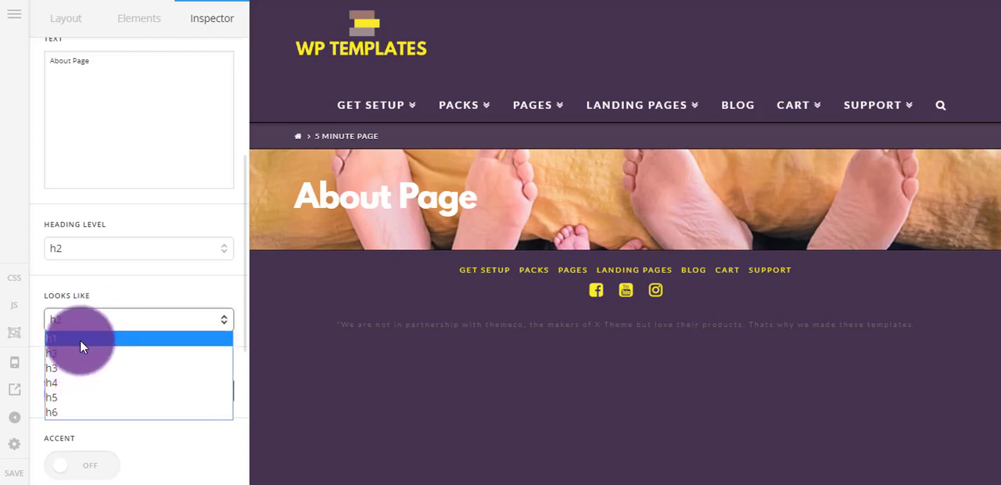
left_click(54, 338)
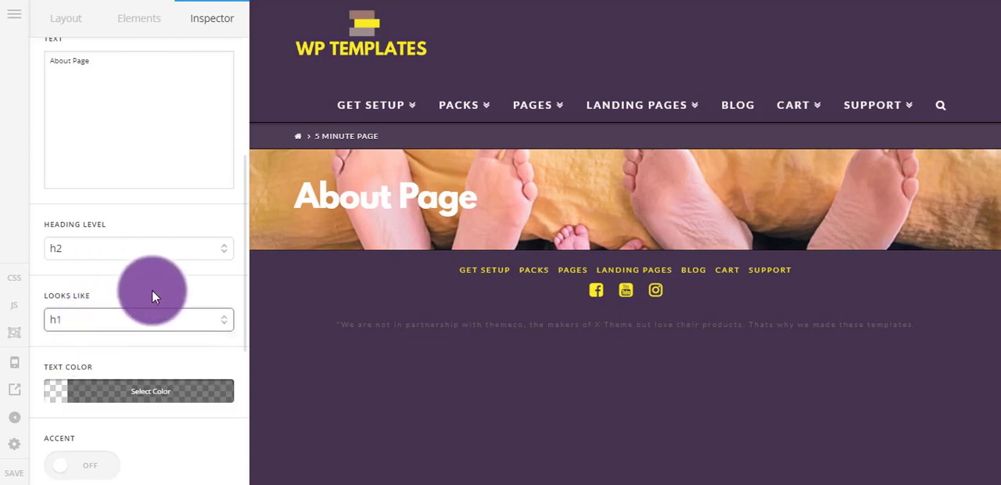
left_click(150, 391)
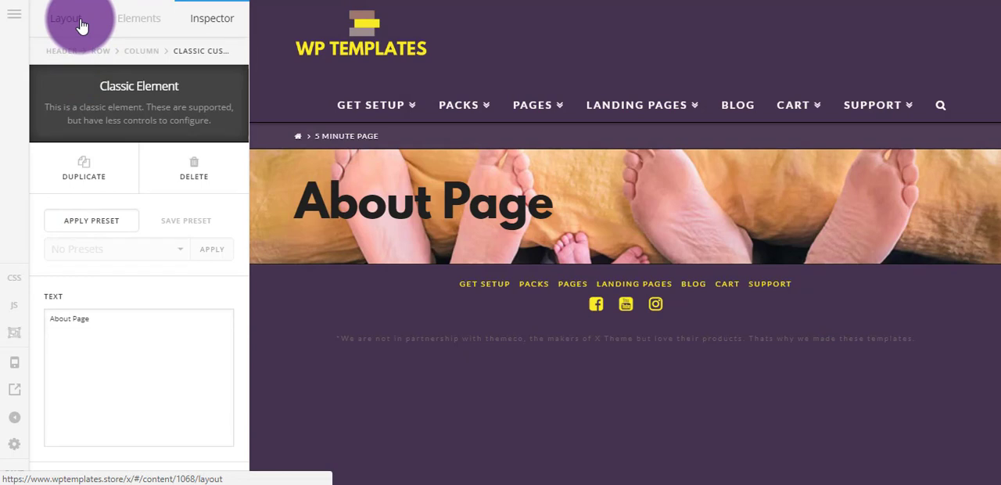
From the Layout tab, load and insert the 'WPT - About Big Content' template below the header
left_click(66, 18)
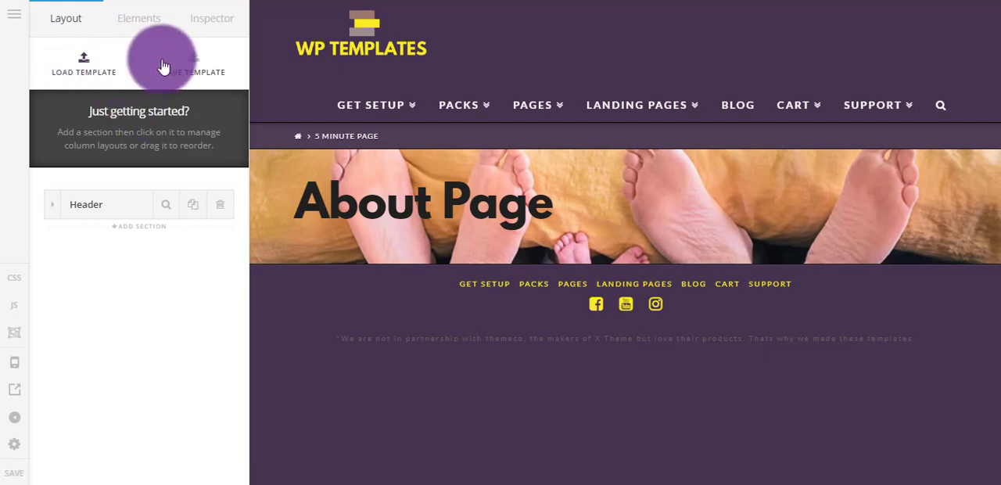
left_click(83, 66)
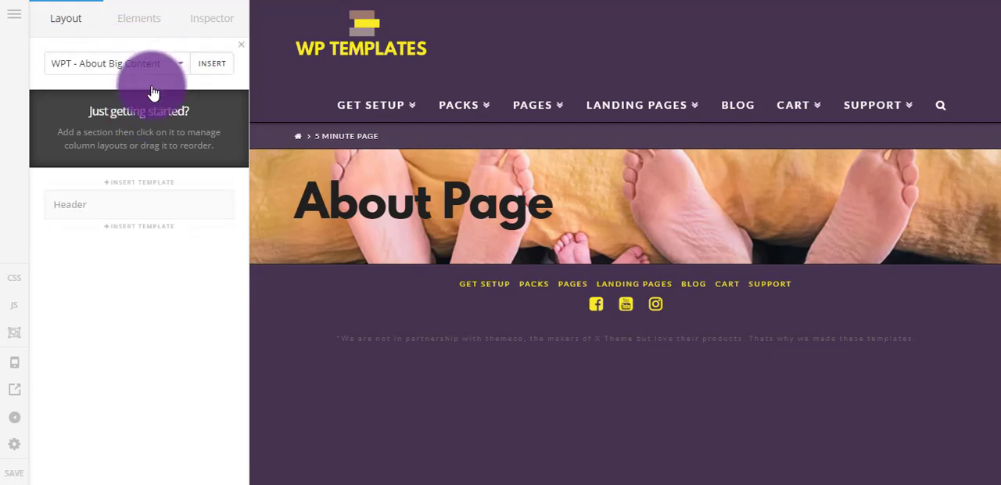
left_click(212, 63)
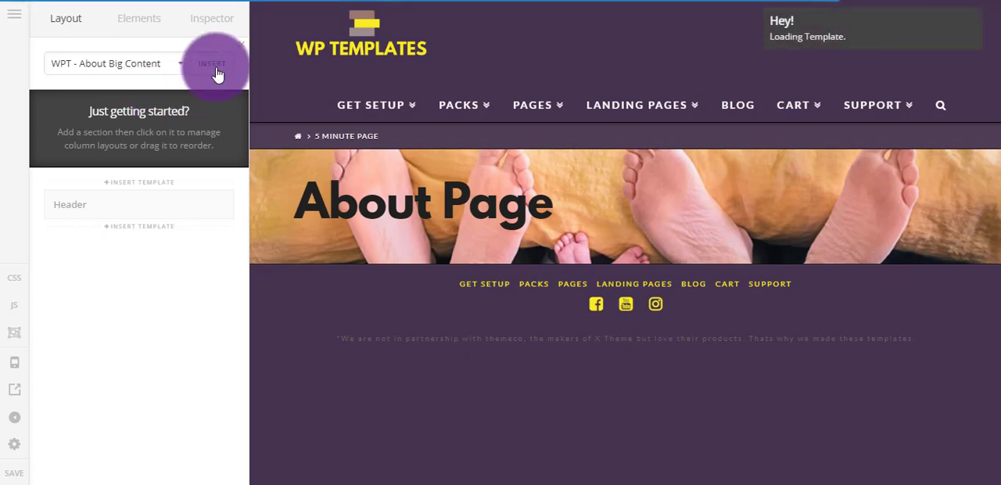
left_click(212, 63)
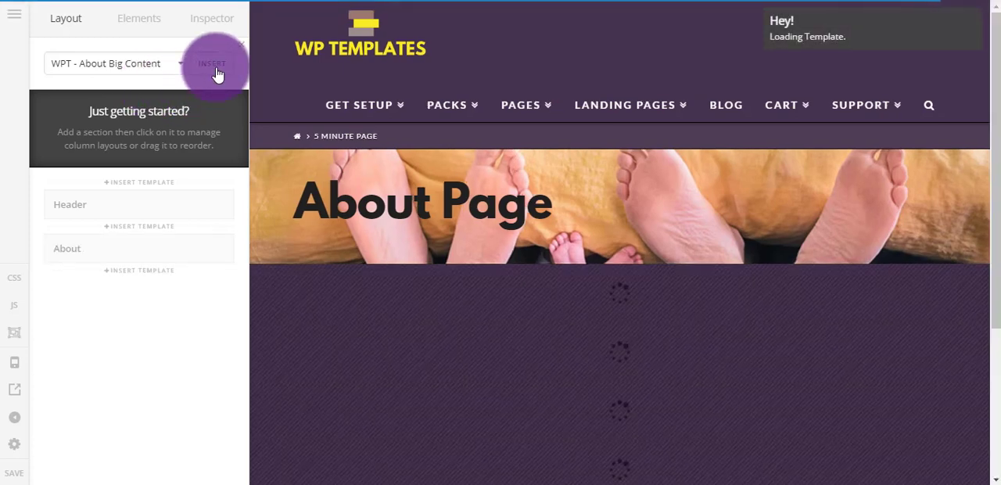
left_click(212, 63)
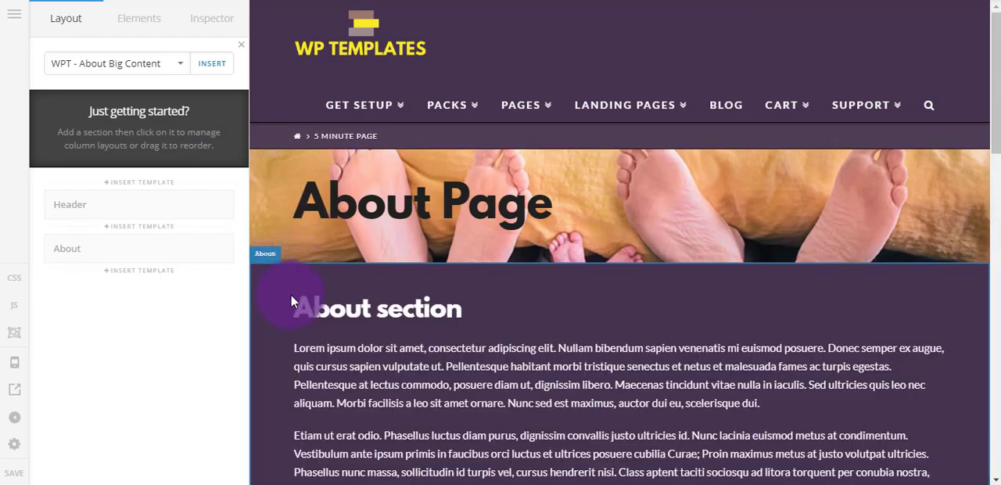
scroll("down", 3)
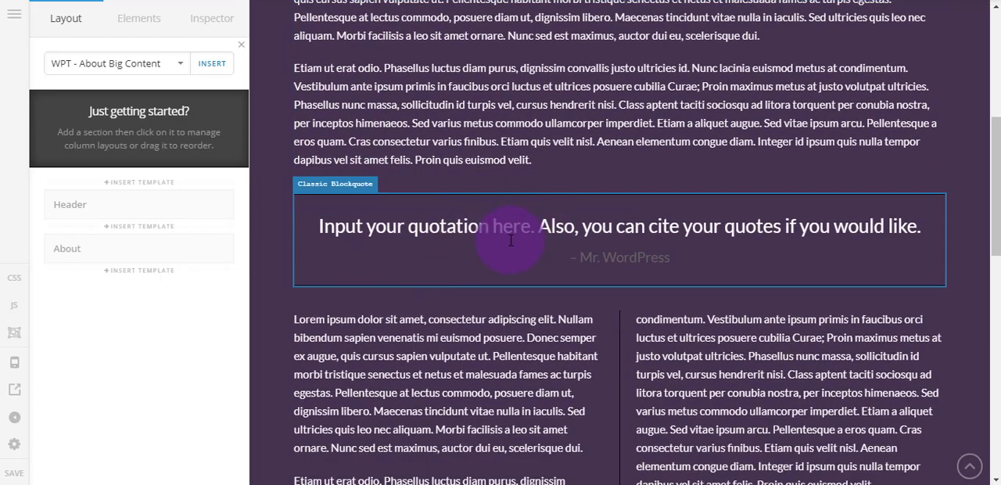
scroll("down", 3)
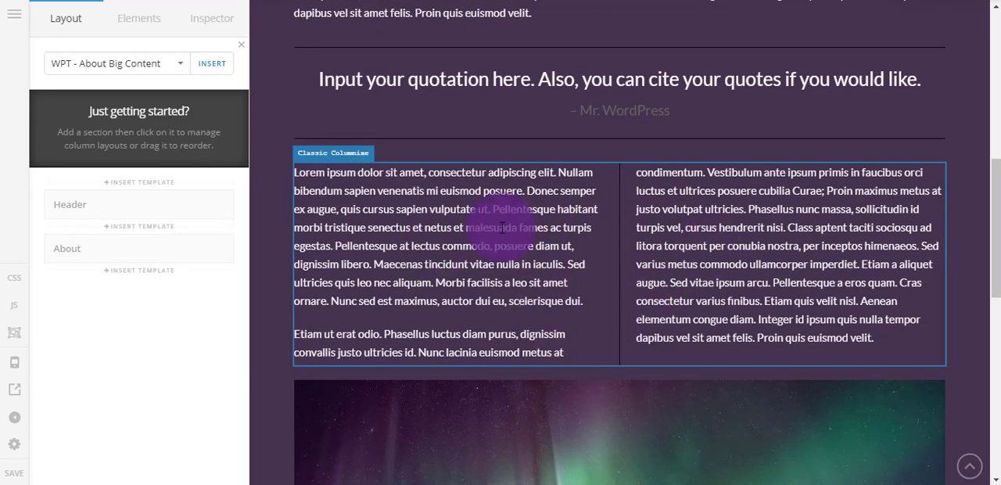
scroll("down", 3)
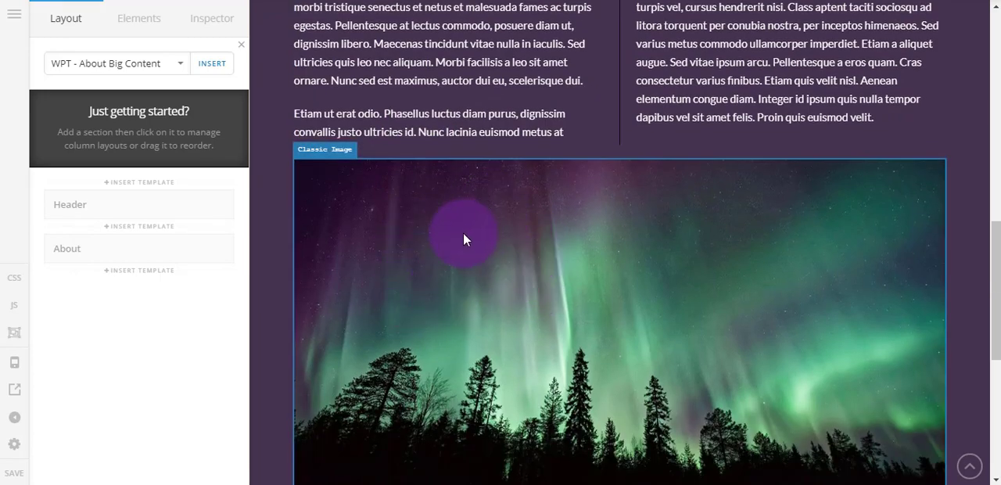
scroll("down", 3)
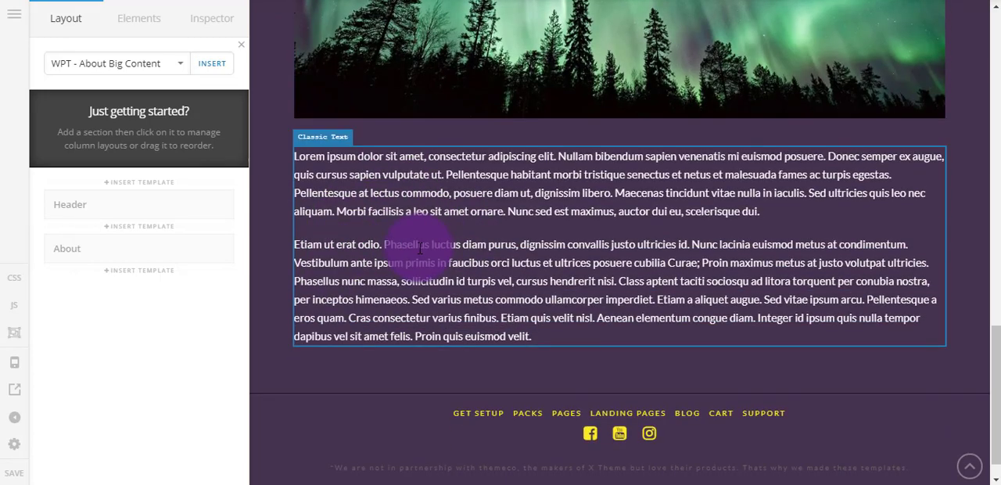
scroll("down", 3)
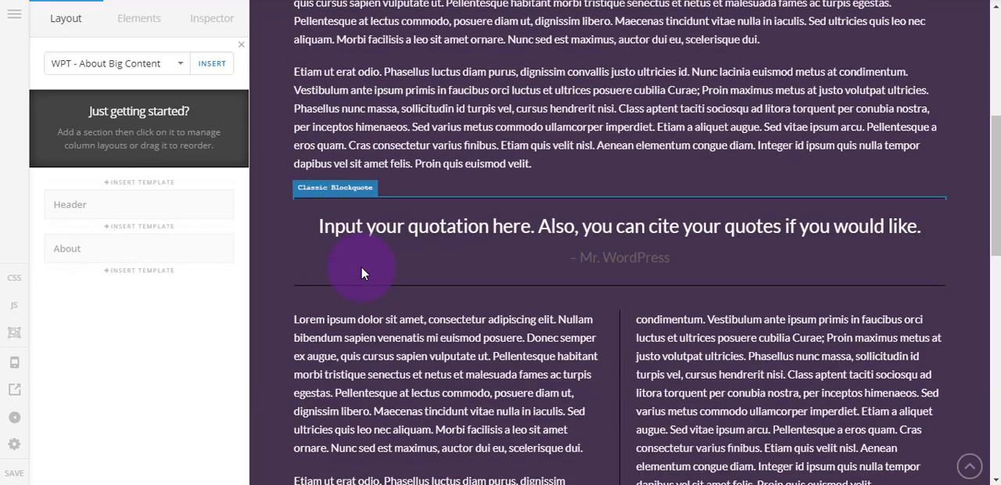